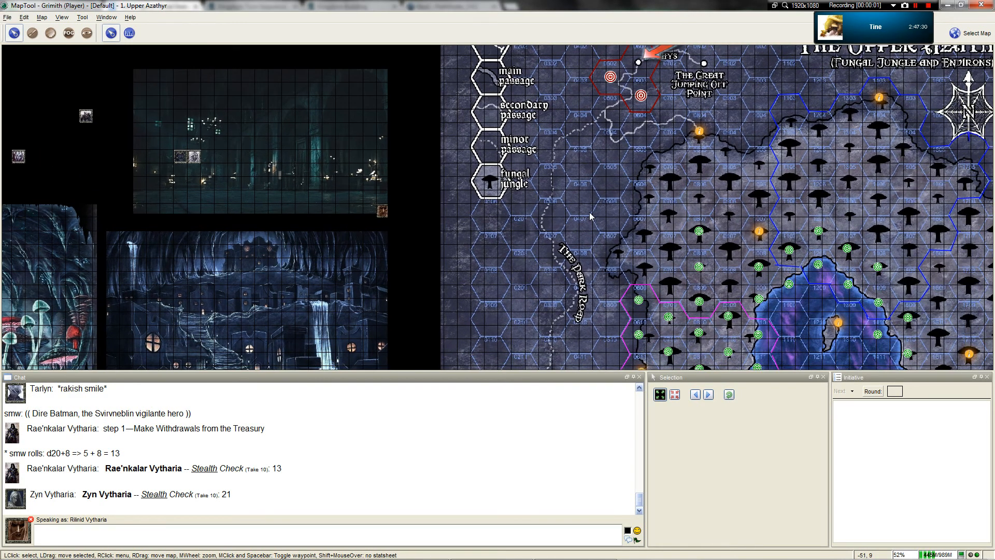
pyautogui.moveTo(634, 218)
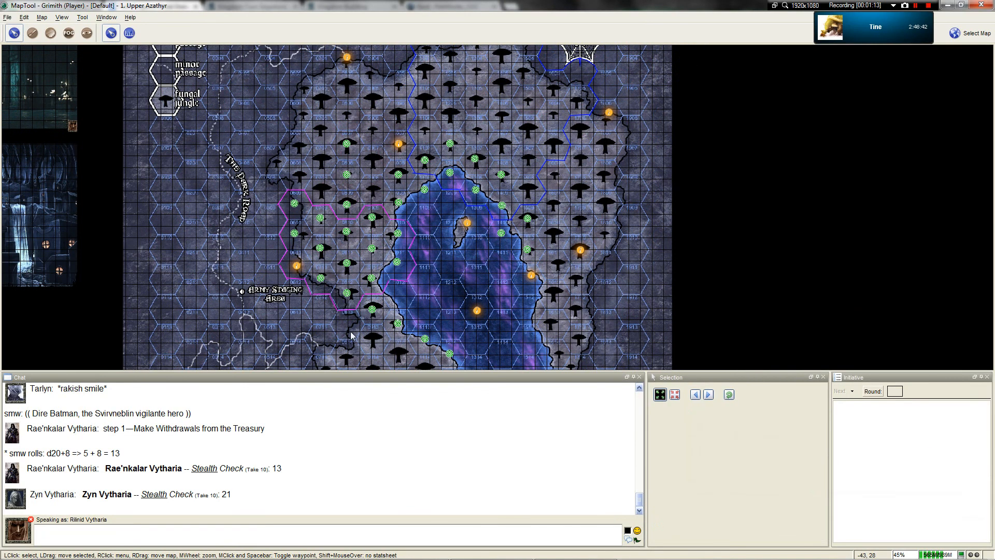
# Step: Zoom the map in on Fasturvalt and the tokens marked to intercept human adventurers
pyautogui.scroll(-3)
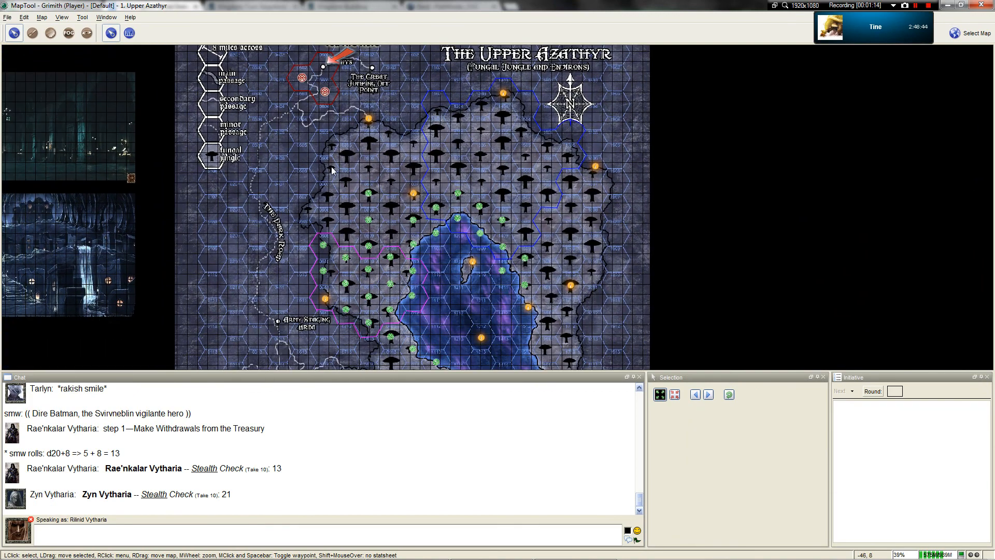
pyautogui.moveTo(350, 192)
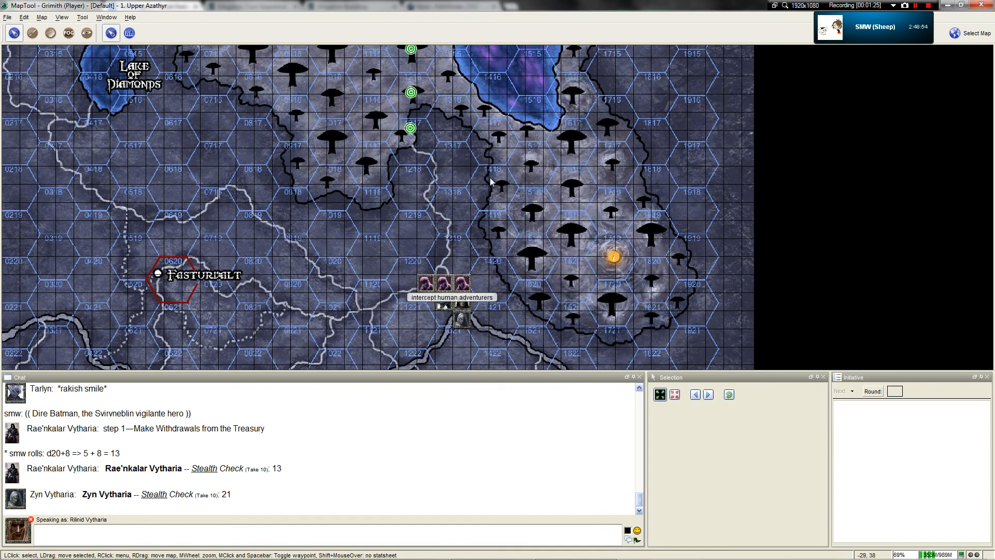
# Step: Pan the Upper Azathyr map to centre on the party token group near Fasturvalt
pyautogui.moveTo(489, 181); pyautogui.dragTo(543, 260)
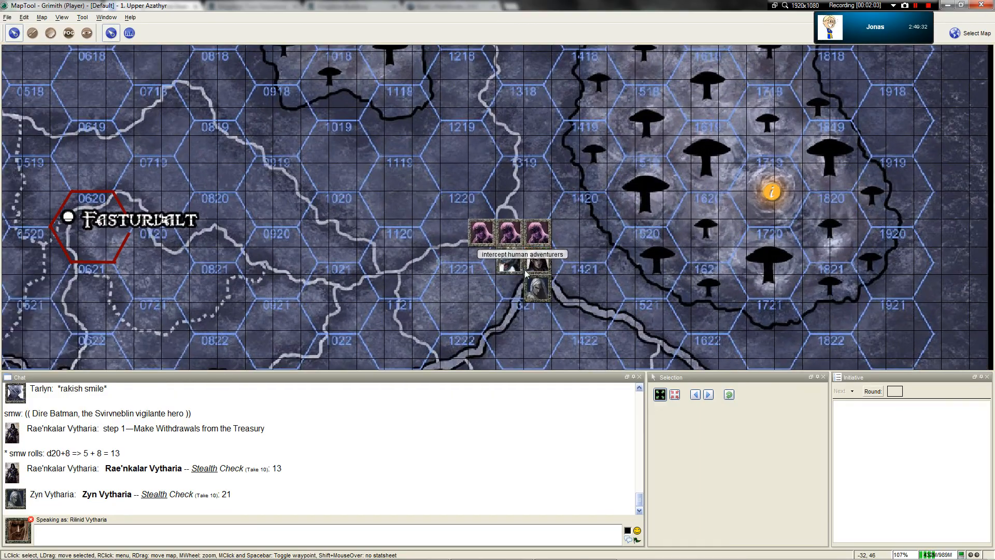
# Step: Zoom out to show the cavern and city battle maps beside the Upper Azathyr legend
pyautogui.scroll(-3)
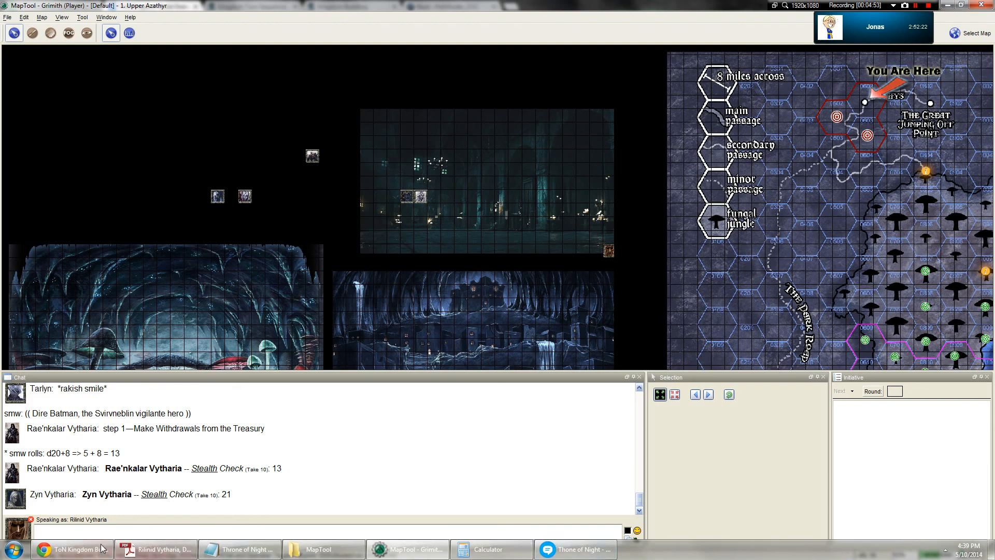
# Step: Post Take 10 Stealth results of 13 and 21 for two characters to chat
pyautogui.click(73, 547)
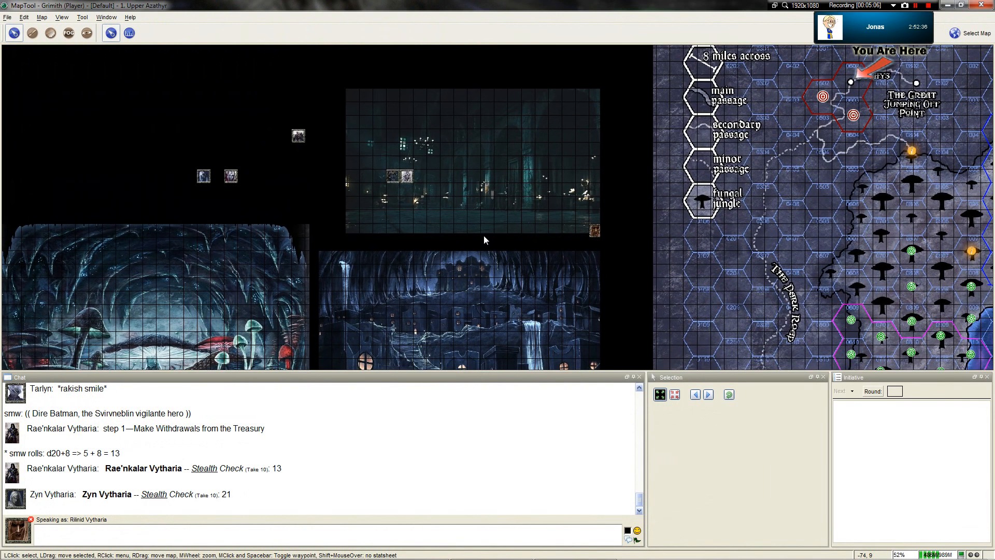
pyautogui.moveTo(539, 239)
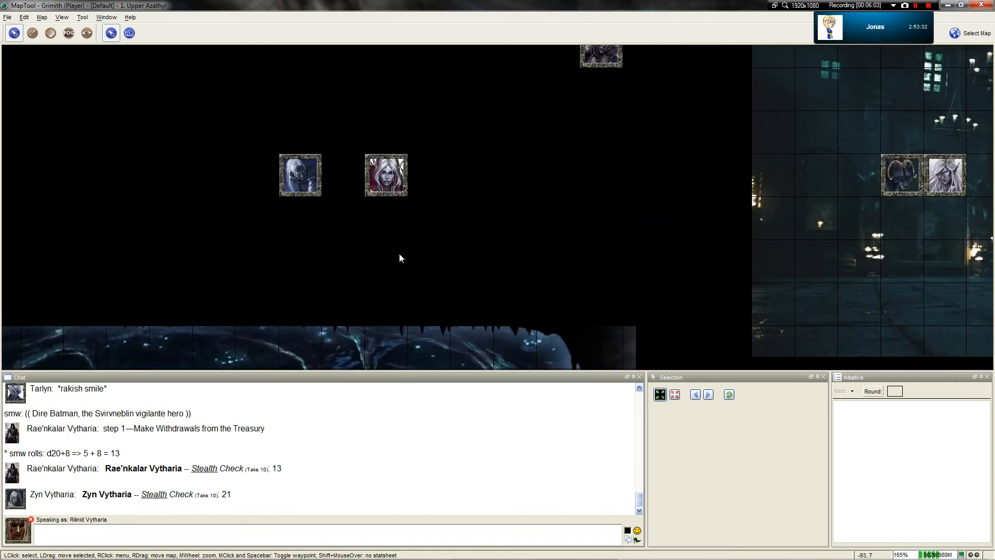
# Step: Zoom around the three character tokens beside the city map while Stealth results post
pyautogui.scroll(3)
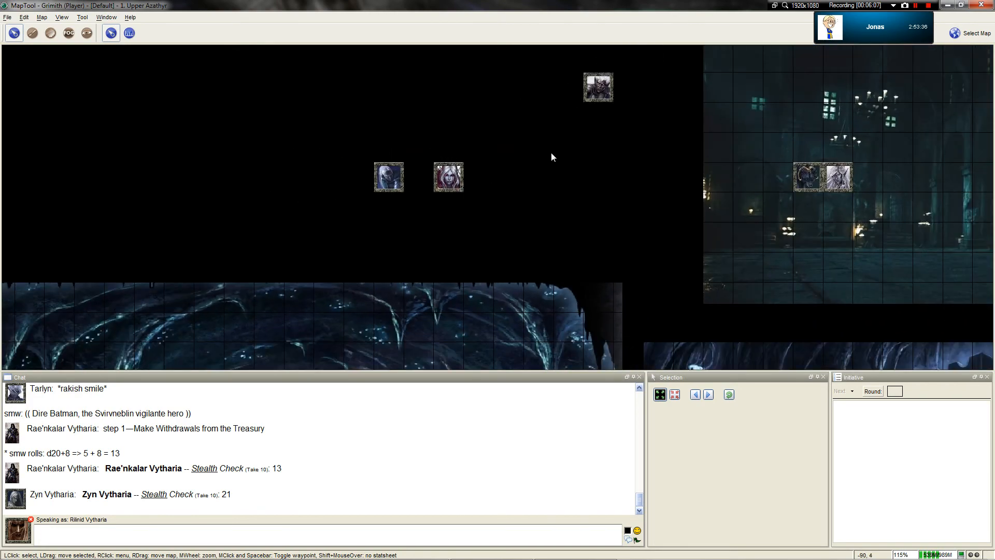
pyautogui.scroll(-3)
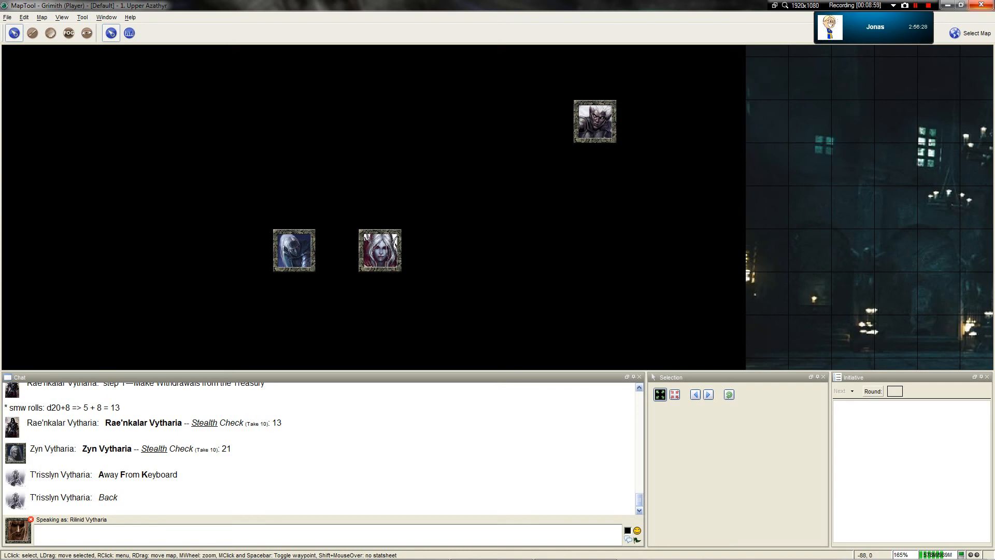
# Step: Zoom in on the hooded white-haired drow and red-eyed drow woman tokens
pyautogui.scroll(-3)
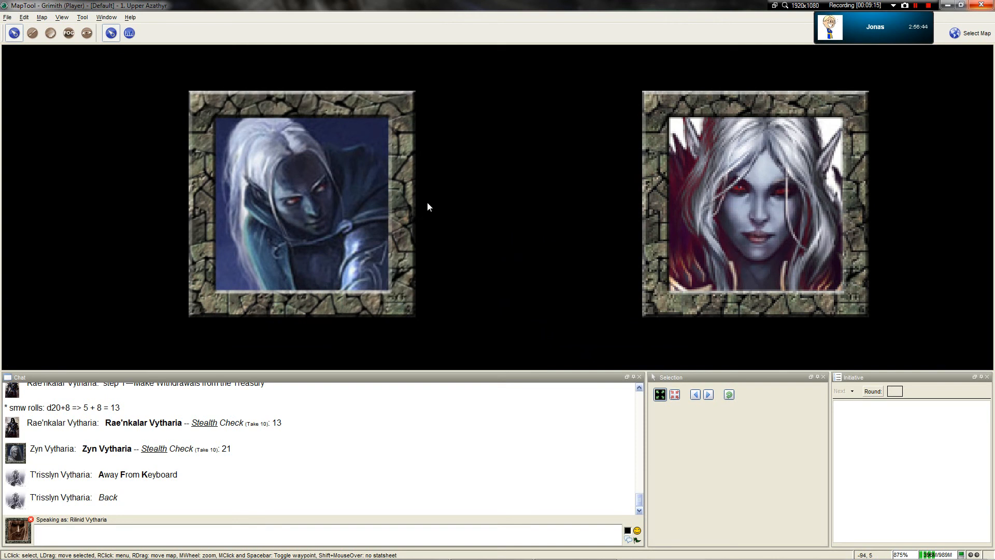
pyautogui.moveTo(443, 182)
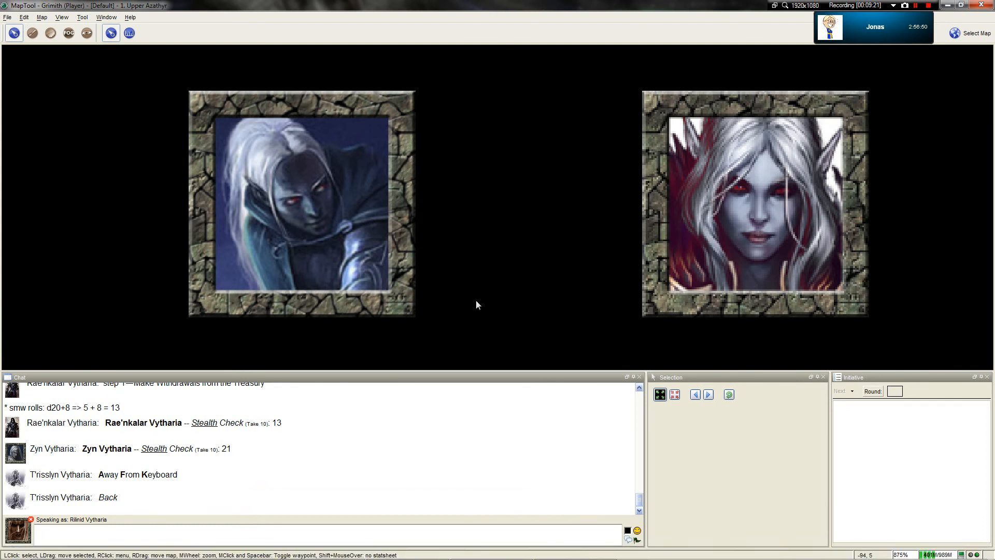
pyautogui.moveTo(473, 286)
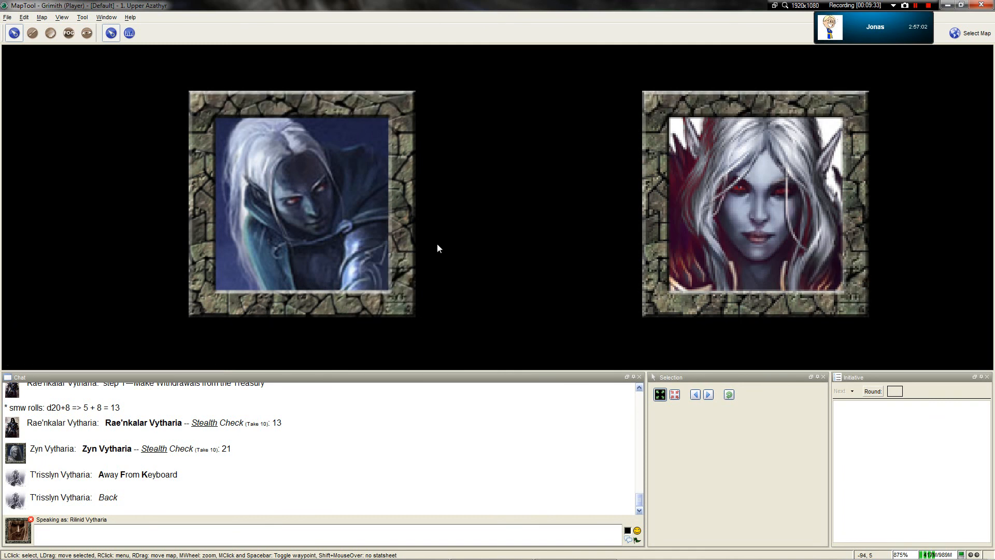
pyautogui.moveTo(444, 109)
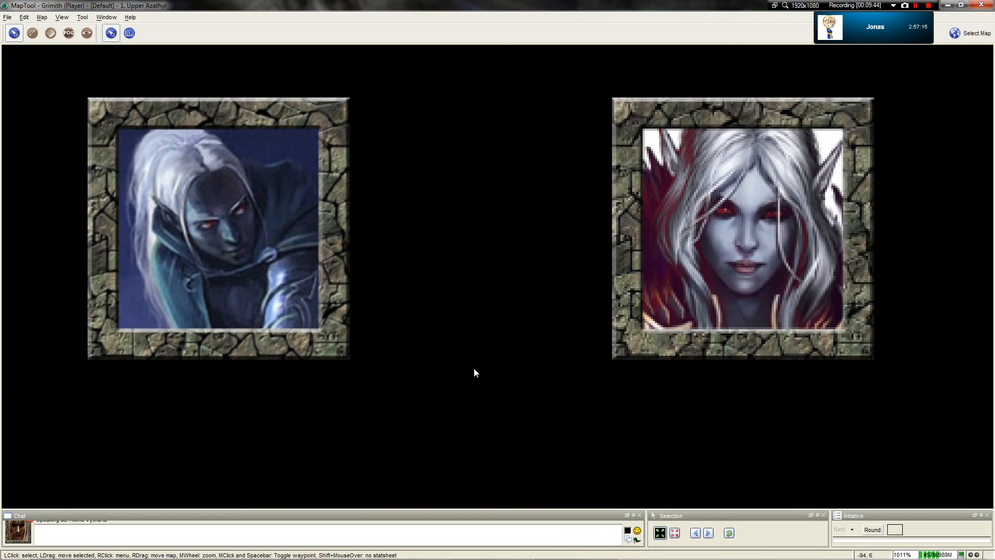
# Step: View the two framed drow portrait tokens side by side with chat collapsed
pyautogui.scroll(3)
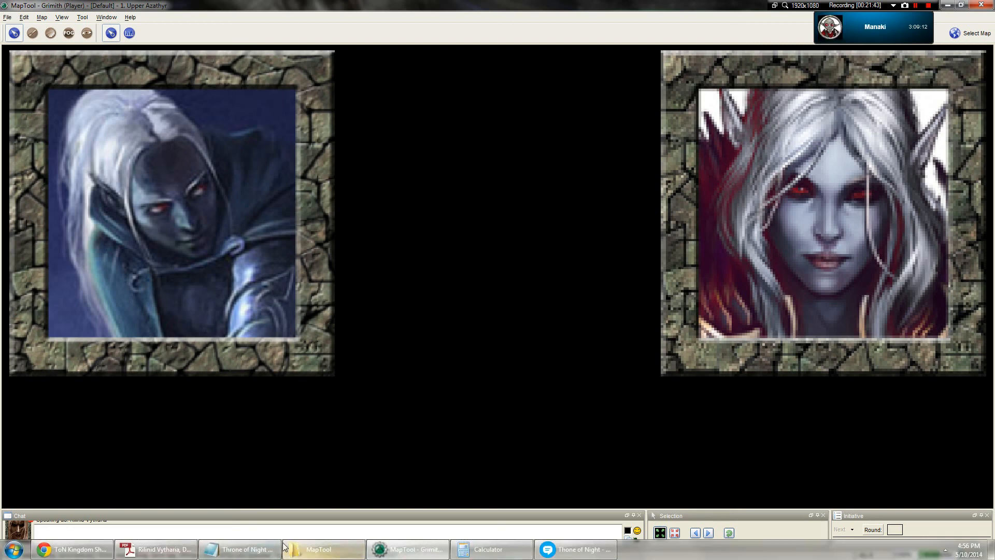
# Step: In the Book Two notes, type the drink-every-time joke and 'actually joked about this before' line
pyautogui.click(249, 549)
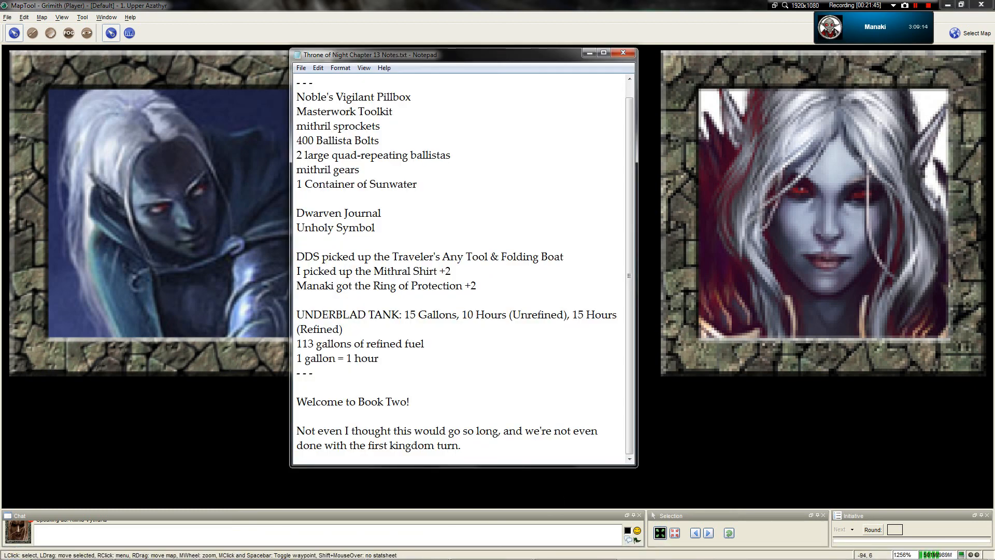
pyautogui.write('Take a drink every')
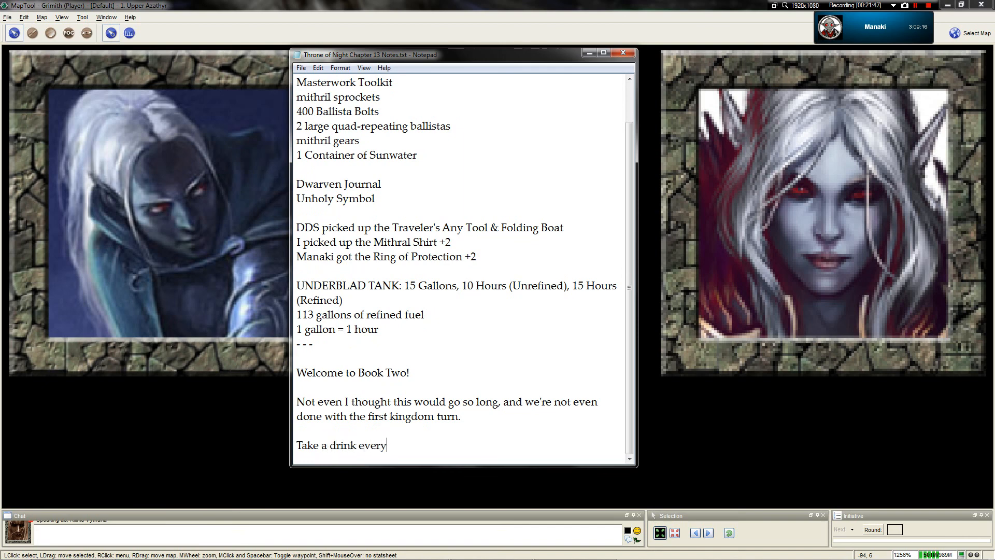
pyautogui.write('time som,e')
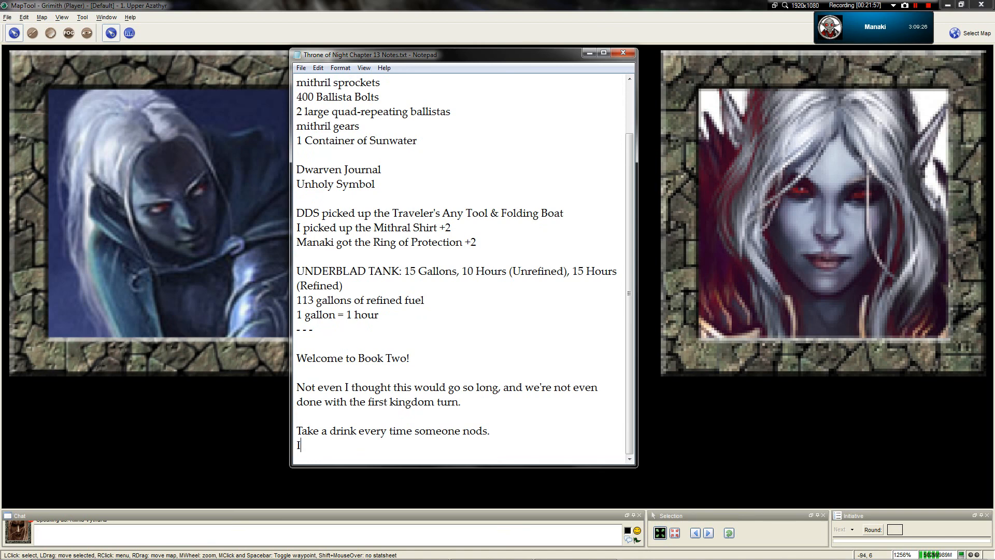
pyautogui.write("'ve actually joked about this befo")
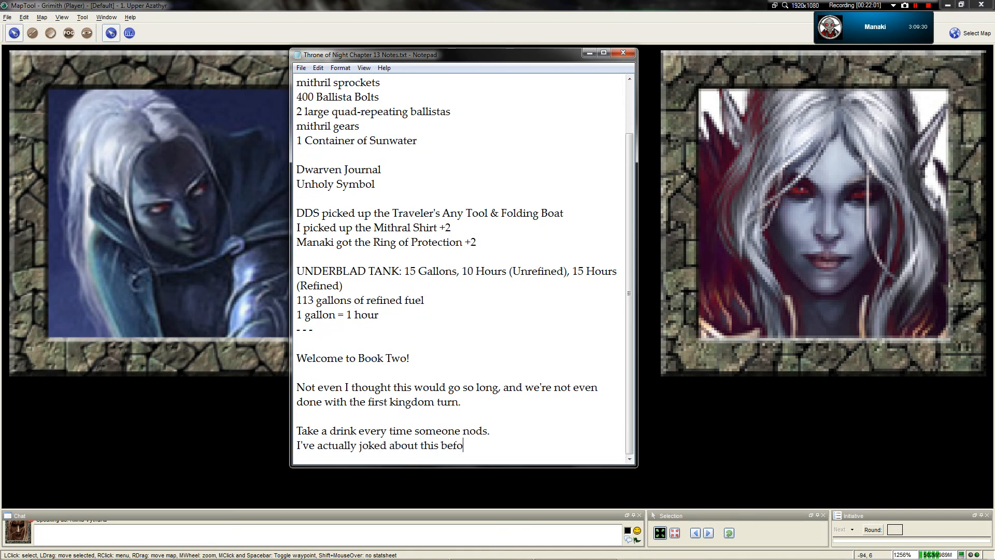
pyautogui.write('re.')
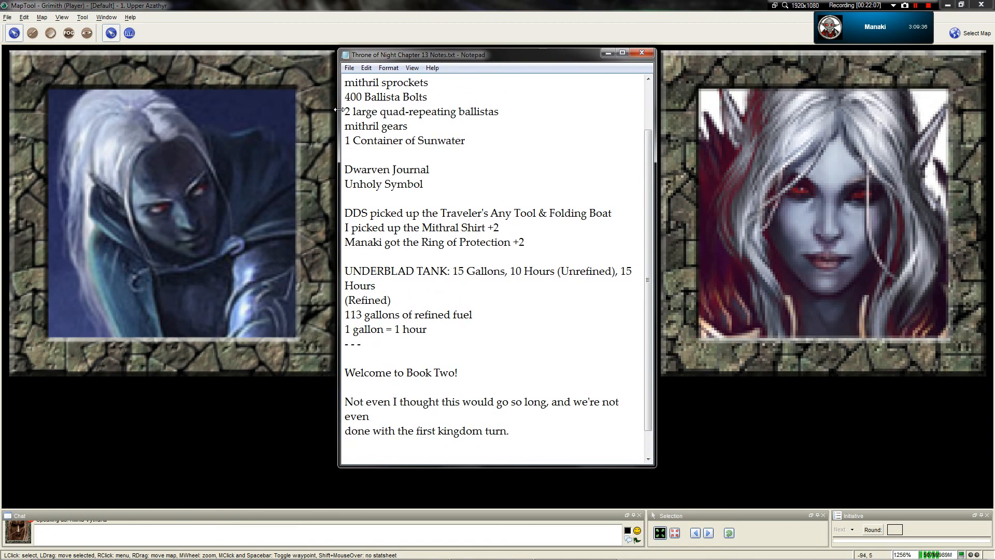
# Step: Type 'Take a drink every time someone nods.' into the Book Two welcome notes
pyautogui.write('Take a drink every time someone nods.')
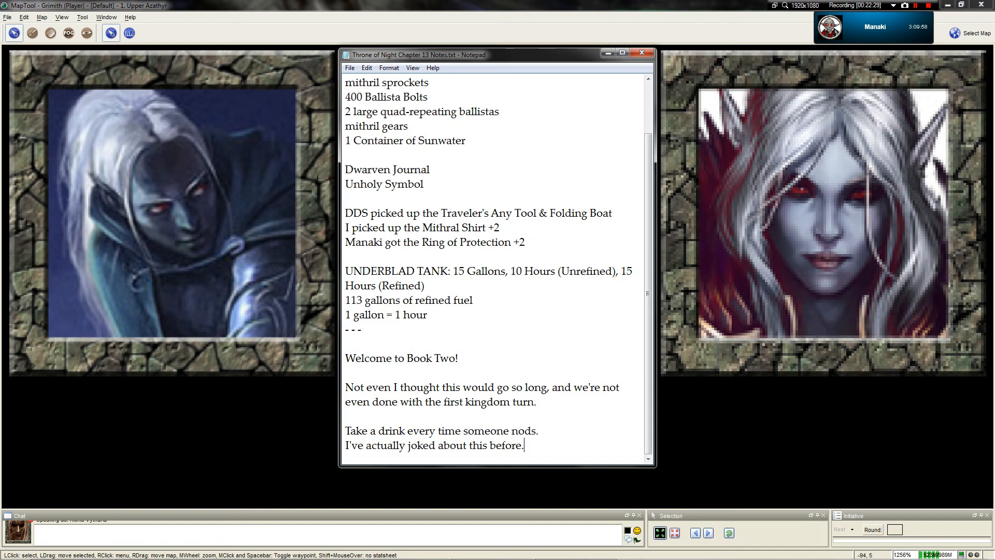
pyautogui.moveTo(687, 497)
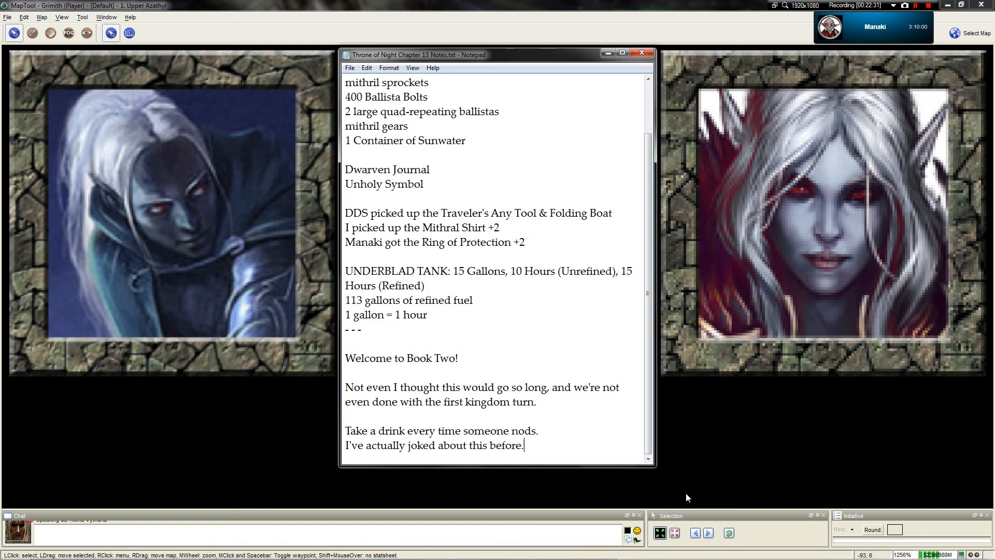
# Step: Add lines about three hours passing without finishing a turn, then return to MapTool
pyautogui.write('I thought maybe we might ge')
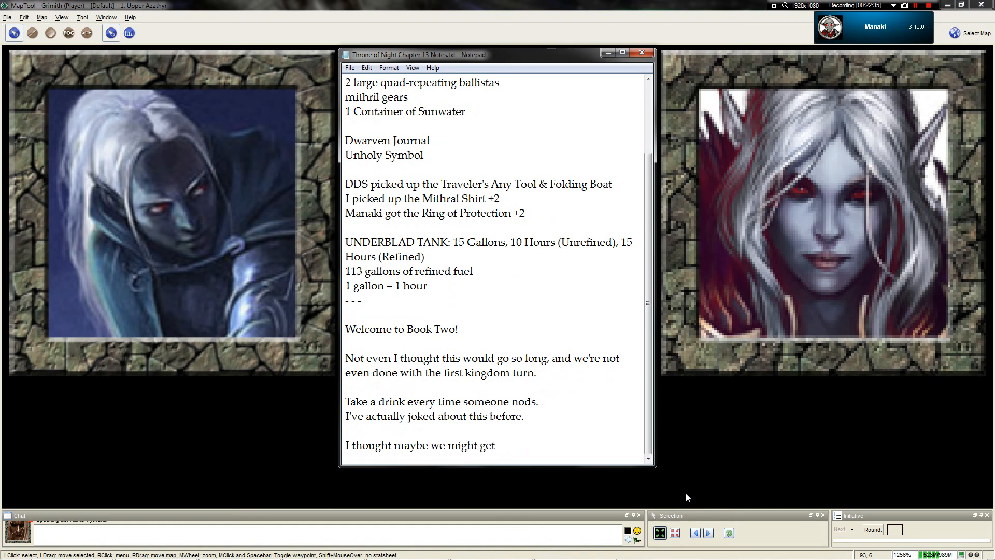
pyautogui.write("through a year's t")
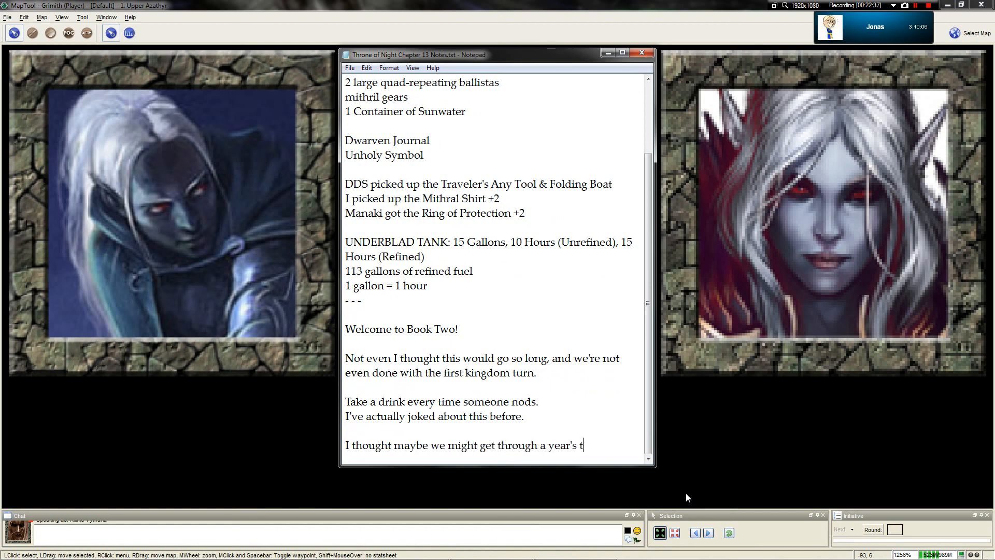
pyautogui.write('urns max.')
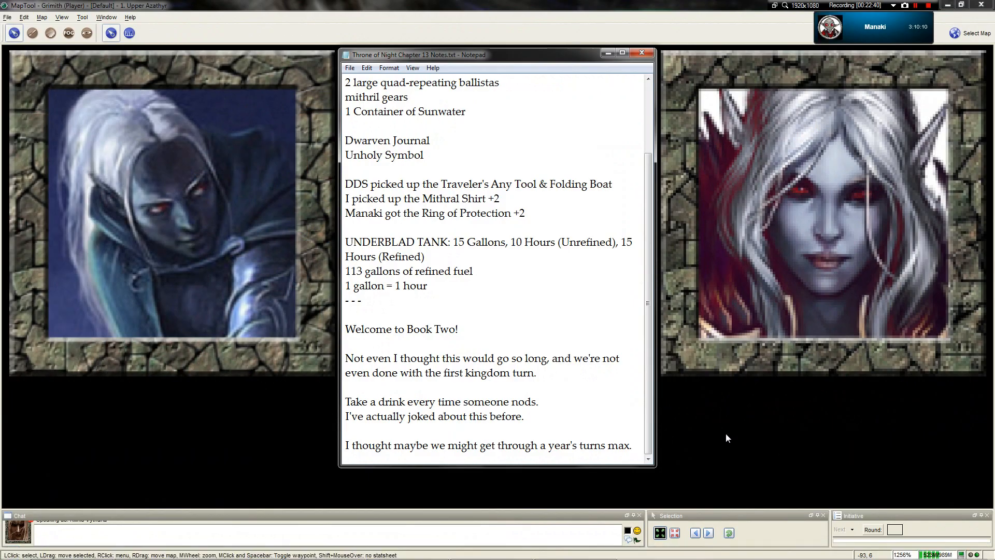
pyautogui.write('But, after three hou')
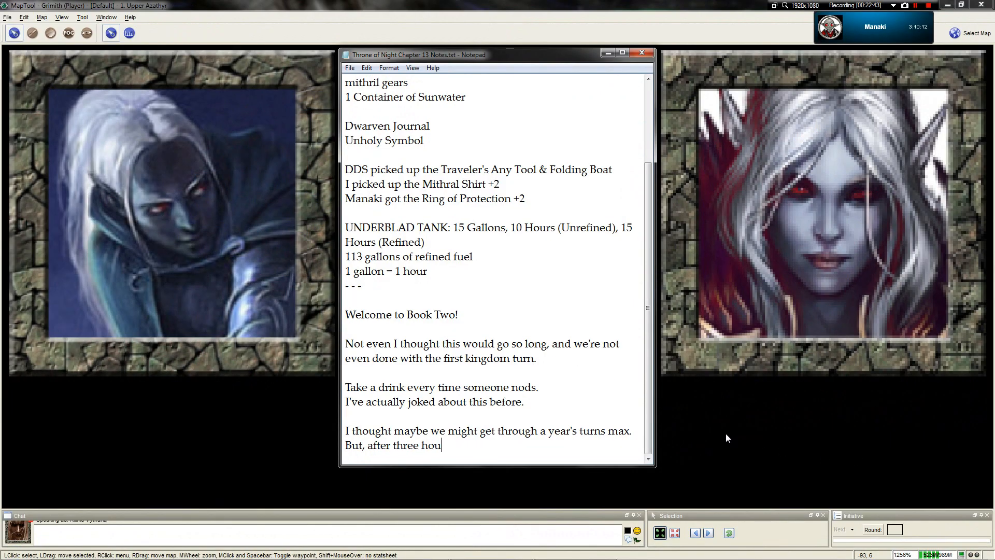
pyautogui.write("rs, we haven't even finished on")
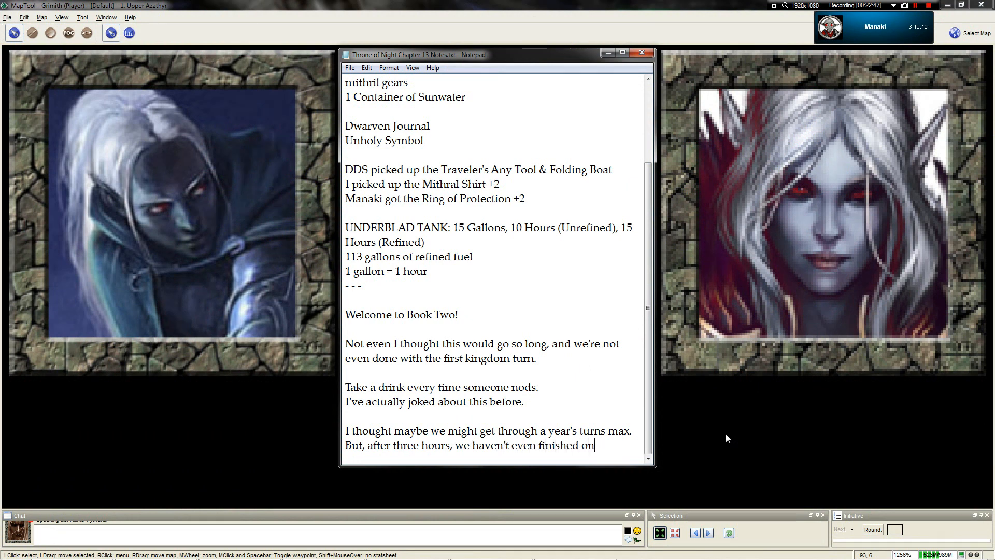
pyautogui.write('e! Haha.')
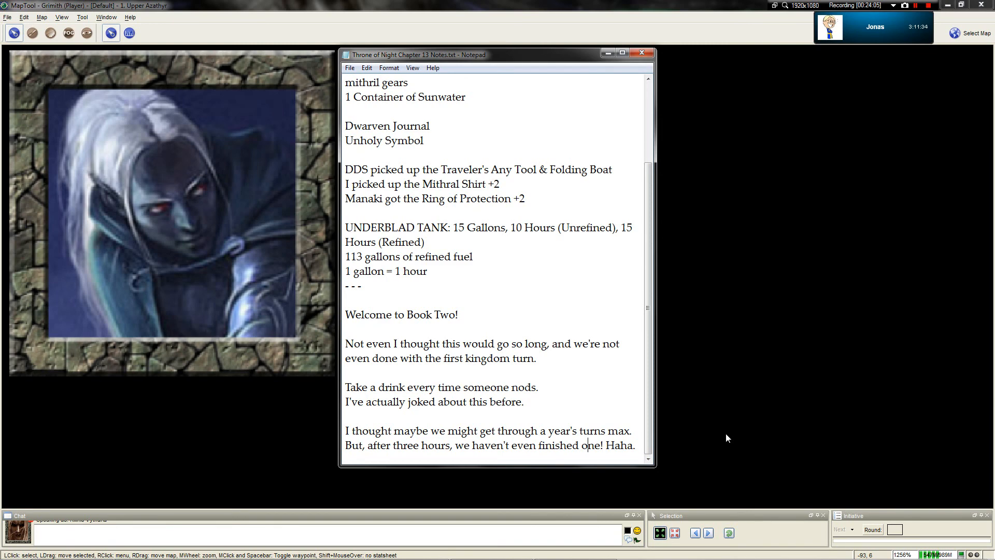
pyautogui.click(641, 52)
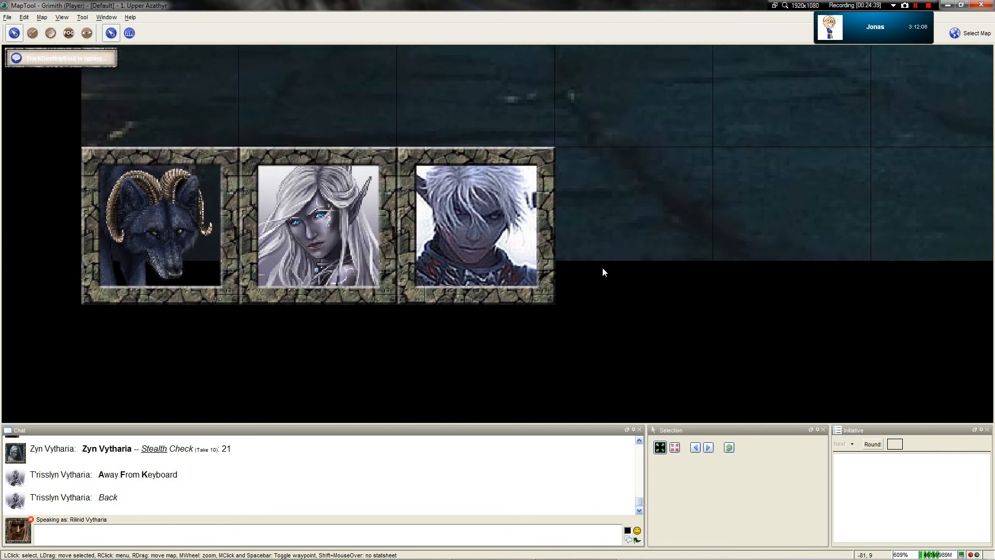
# Step: Pan and zoom the MapTool map to frame the party's character tokens
pyautogui.moveTo(603, 272); pyautogui.dragTo(698, 287)
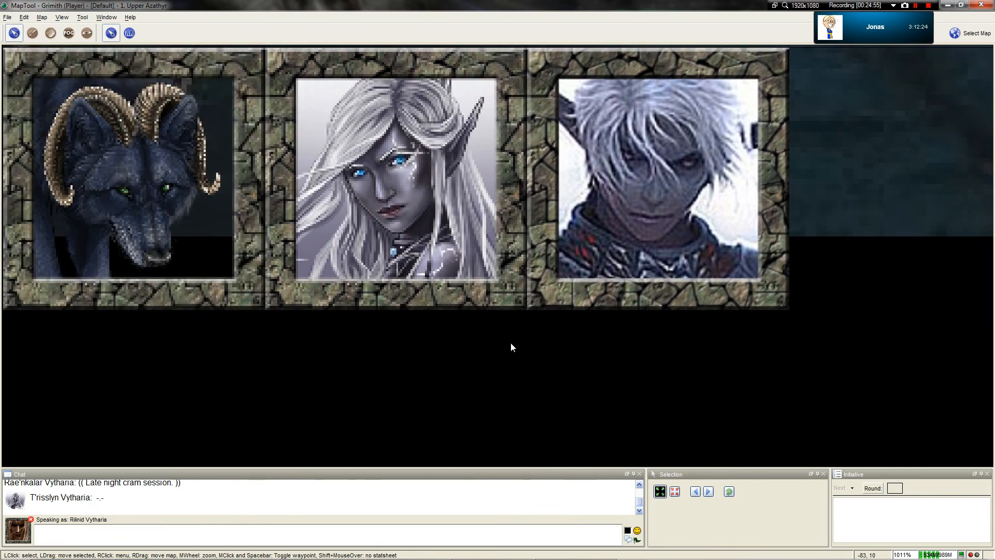
pyautogui.scroll(-3)
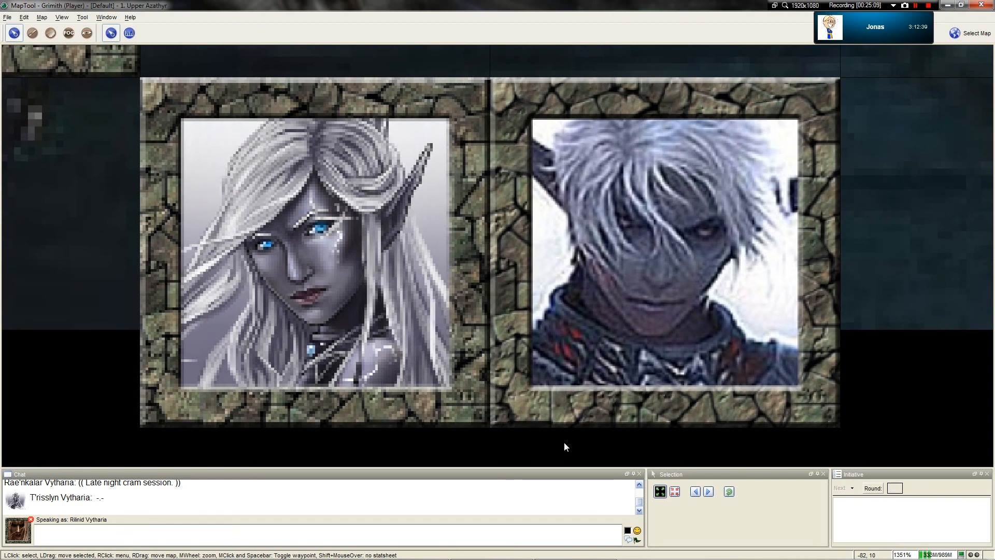
pyautogui.moveTo(535, 545)
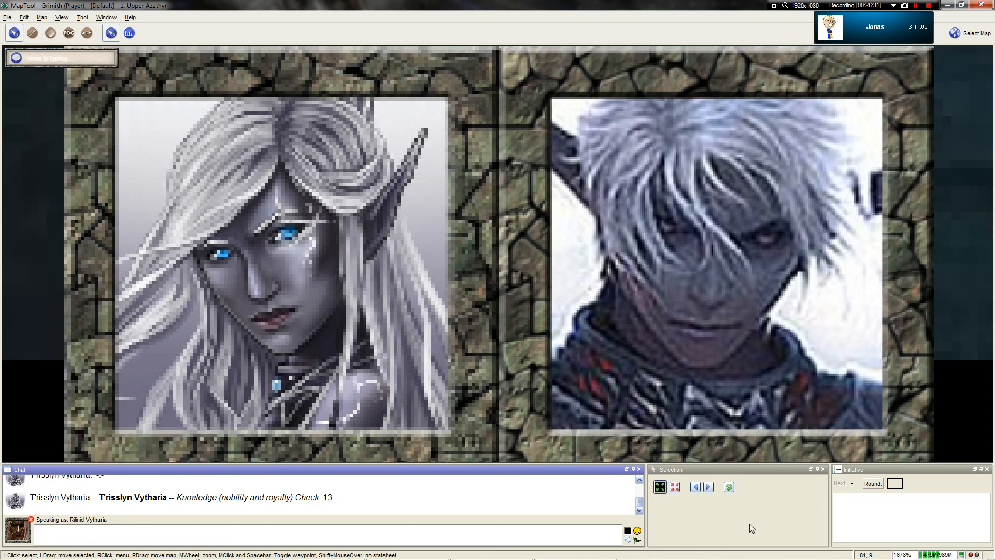
pyautogui.moveTo(745, 537)
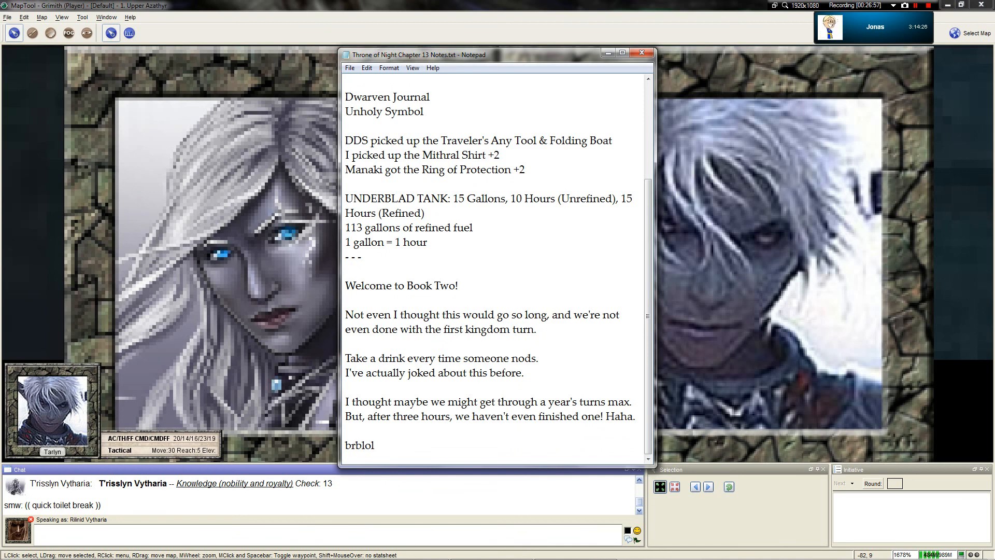
# Step: Drag the Notepad window into position over the MapTool screen
pyautogui.moveTo(415, 55); pyautogui.dragTo(789, 235)
pyautogui.write('b')
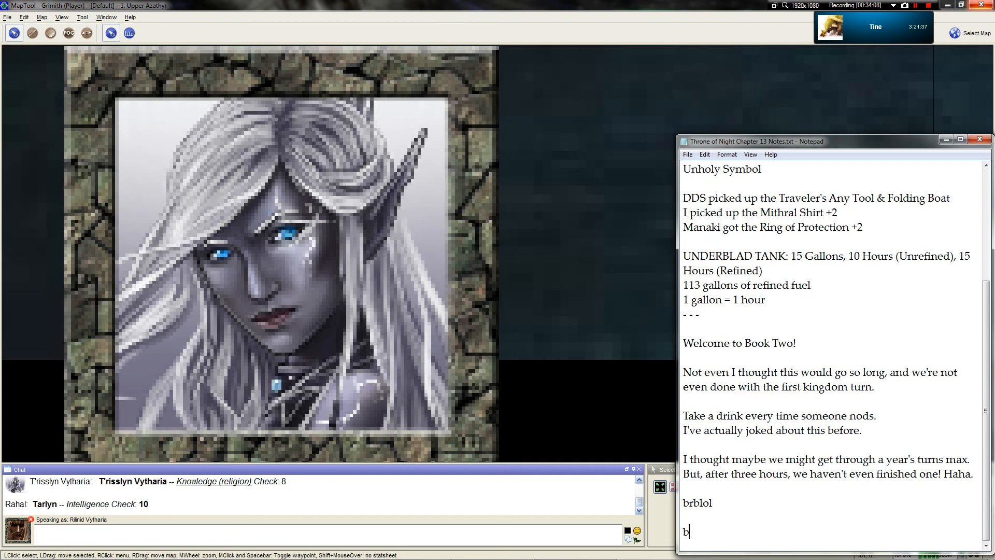
# Step: Add the 'aklol' remark to the end of the Book Two notes
pyautogui.write('aklol')
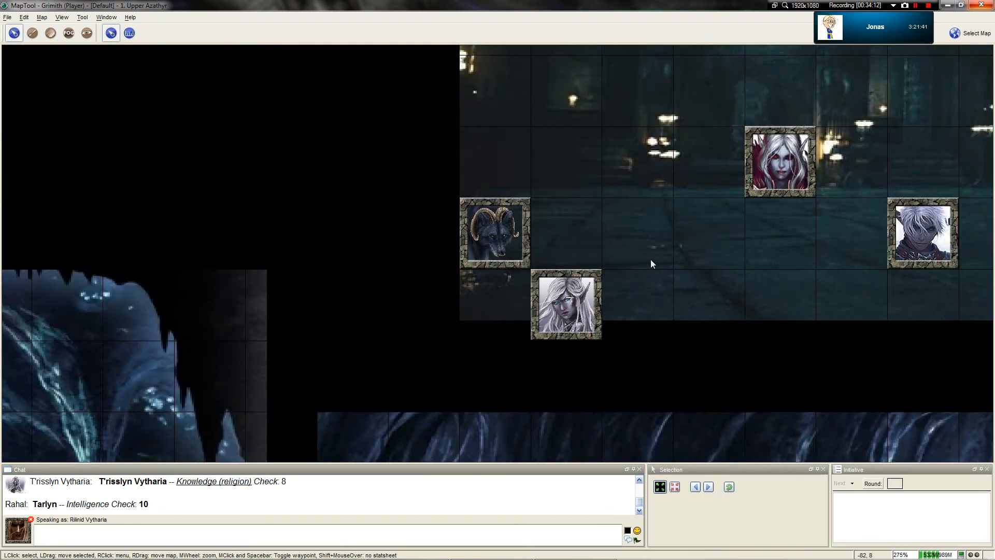
pyautogui.scroll(-3)
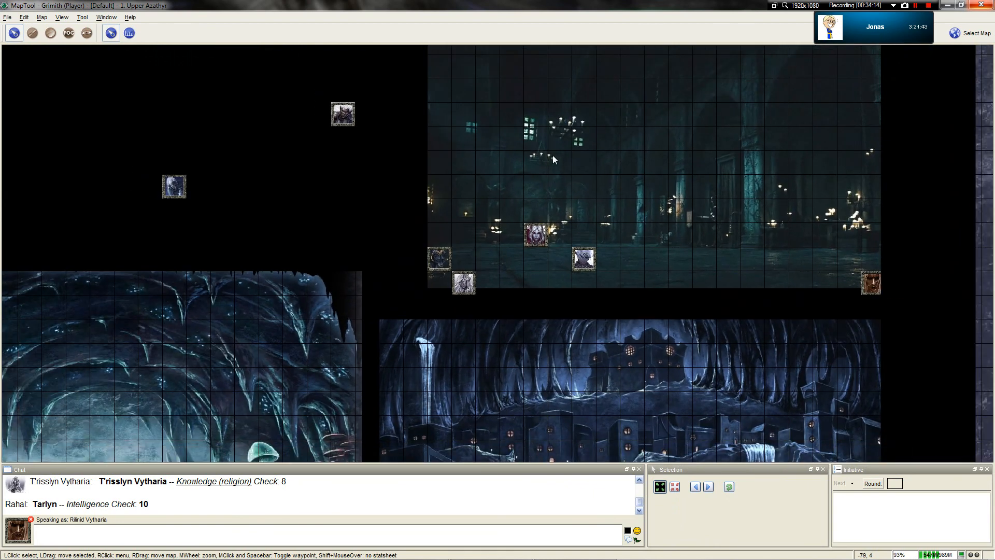